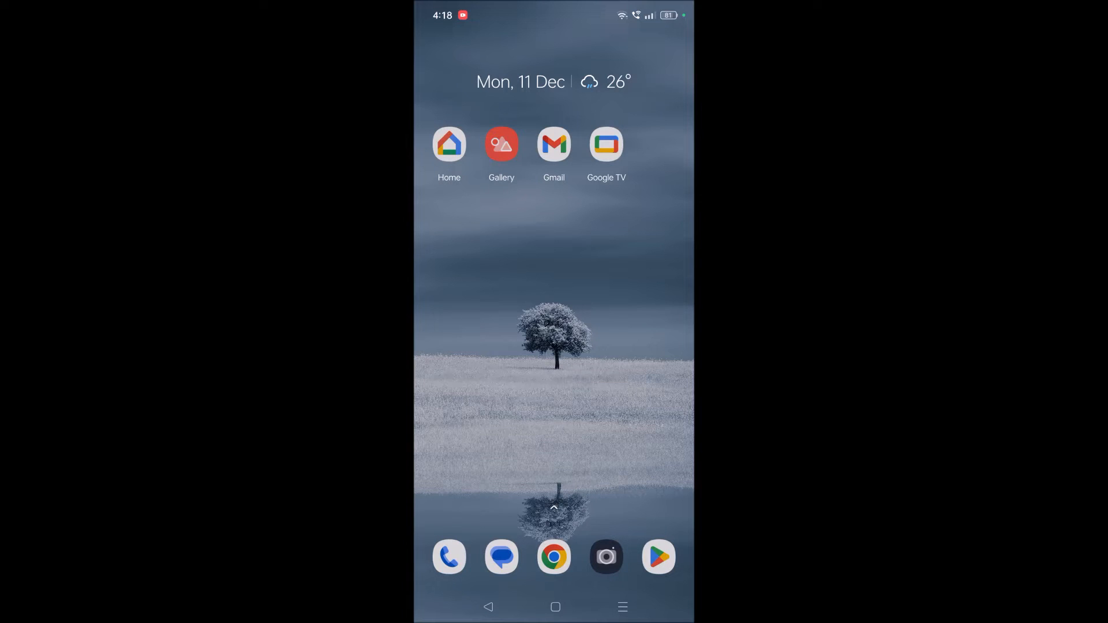
# Open the Settings app from the launcher's app drawer.
pyautogui.scroll(3)
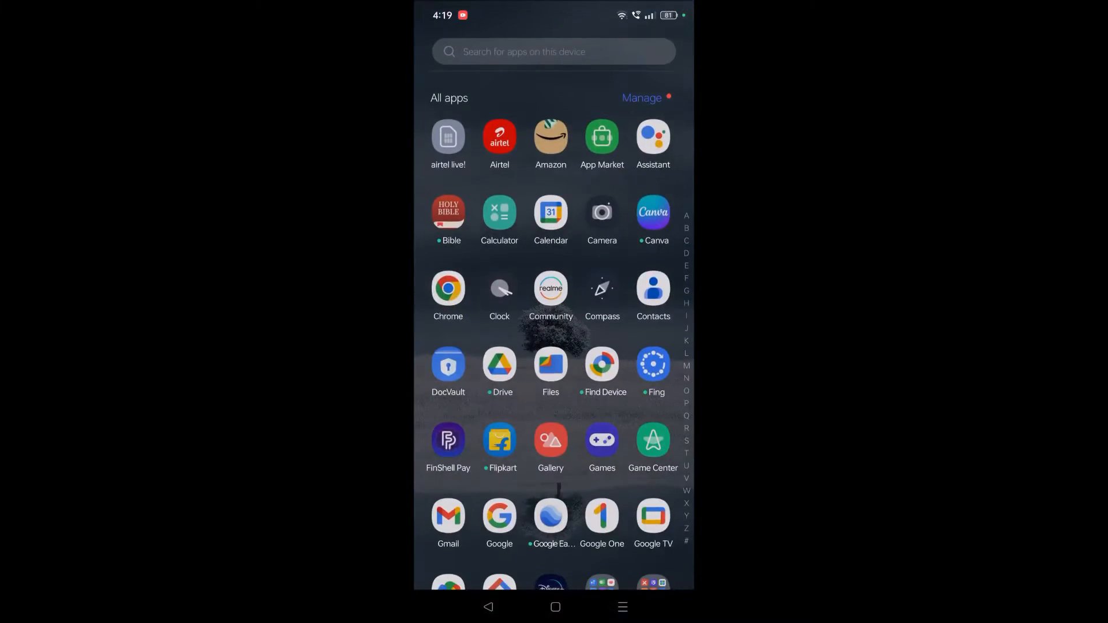
pyautogui.scroll(-3)
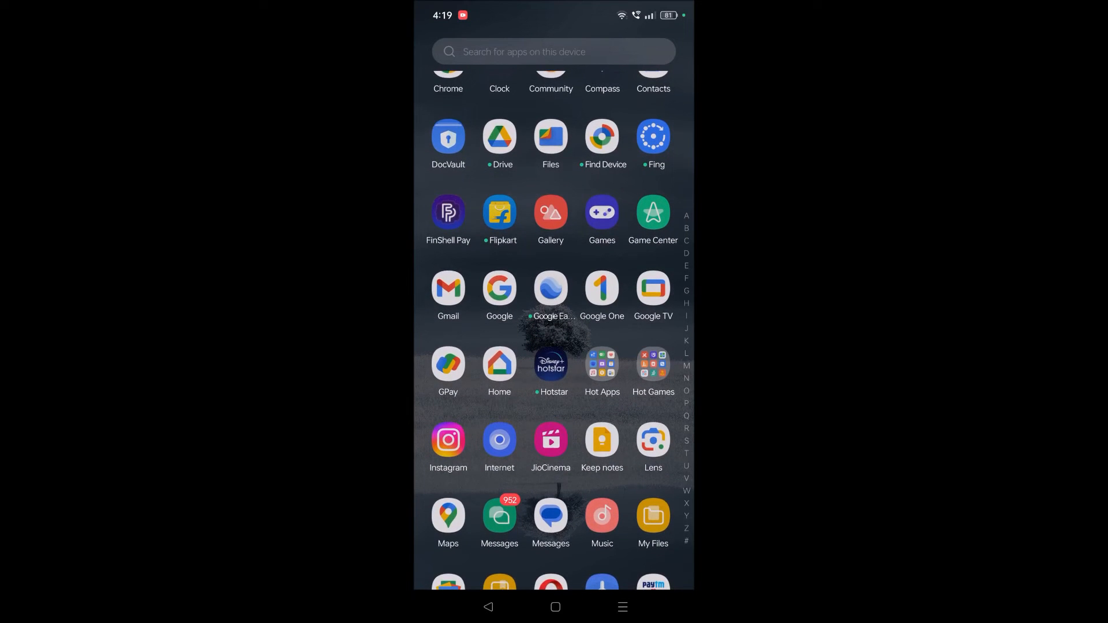
pyautogui.click(601, 440)
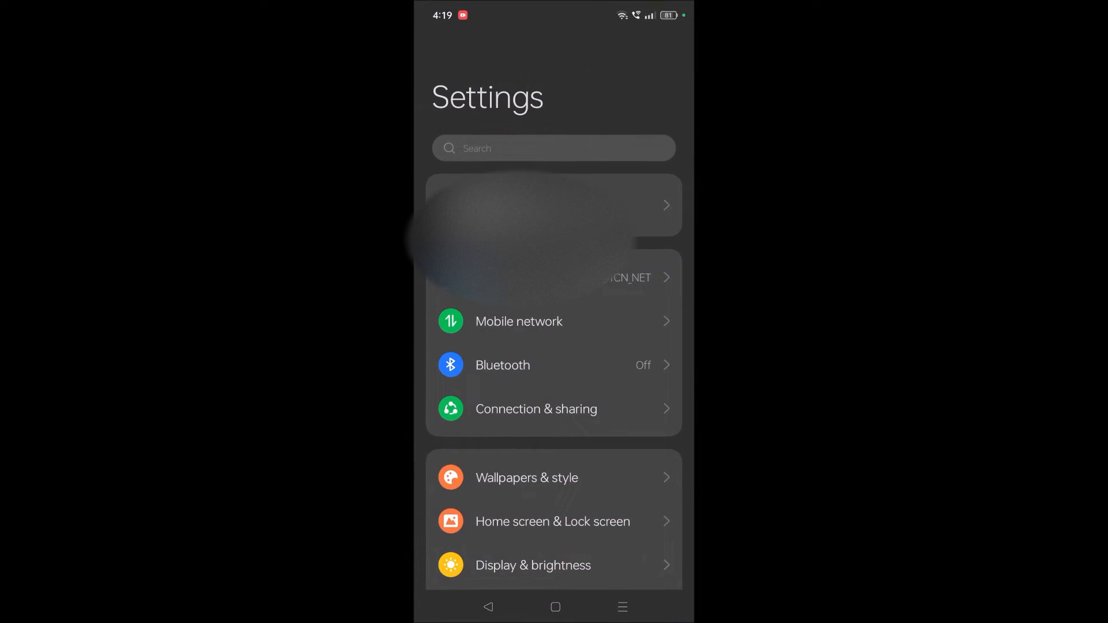
# Open App management to show all installed apps.
pyautogui.scroll(-3)
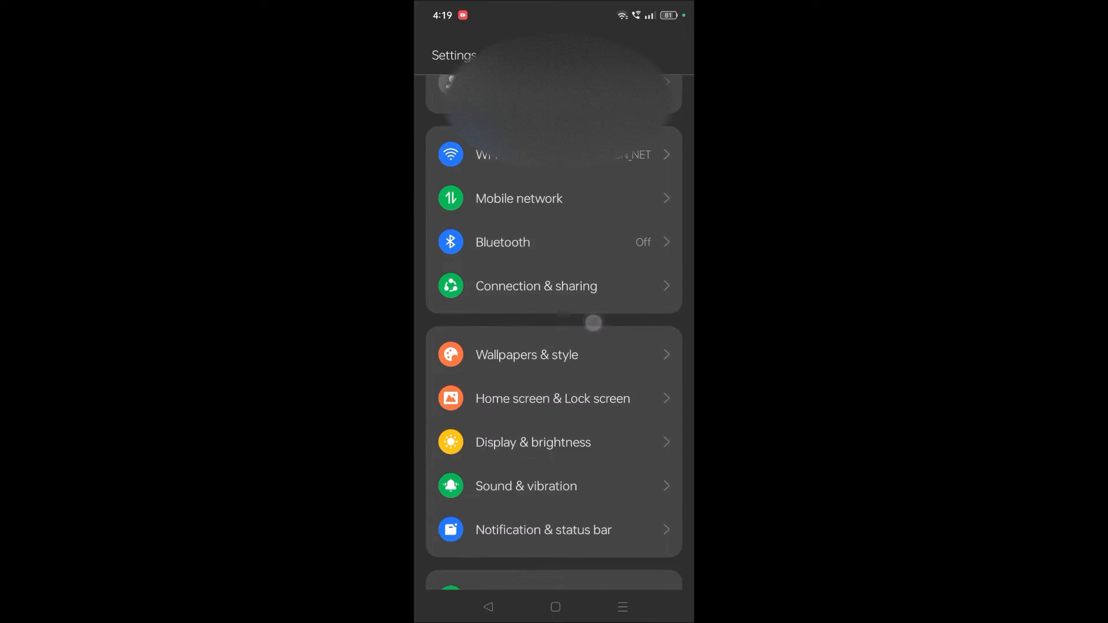
pyautogui.scroll(3)
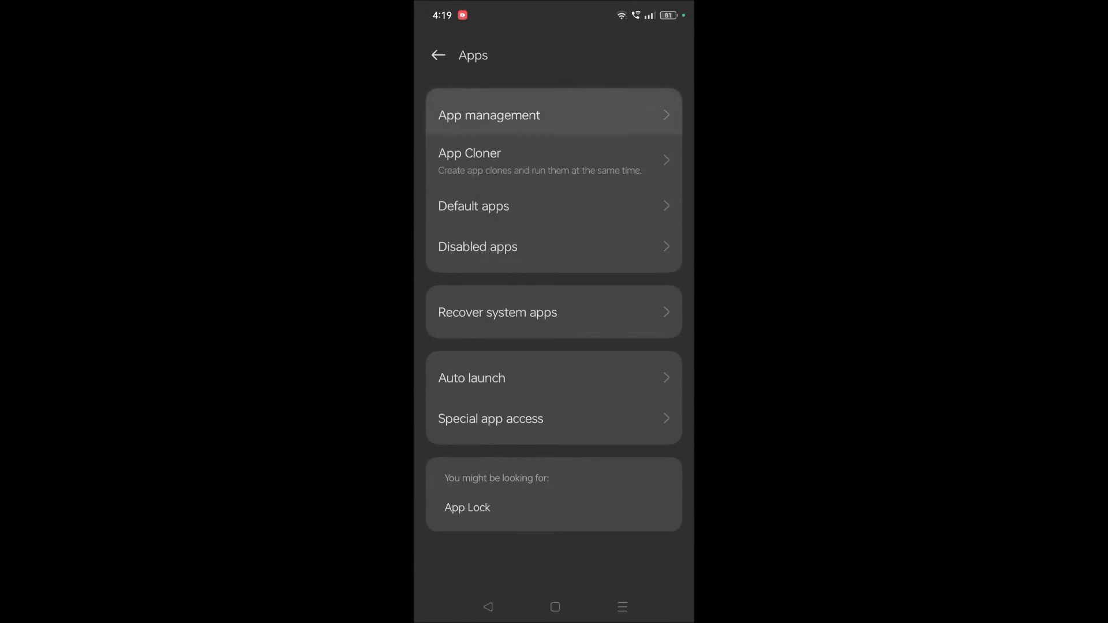
pyautogui.click(489, 116)
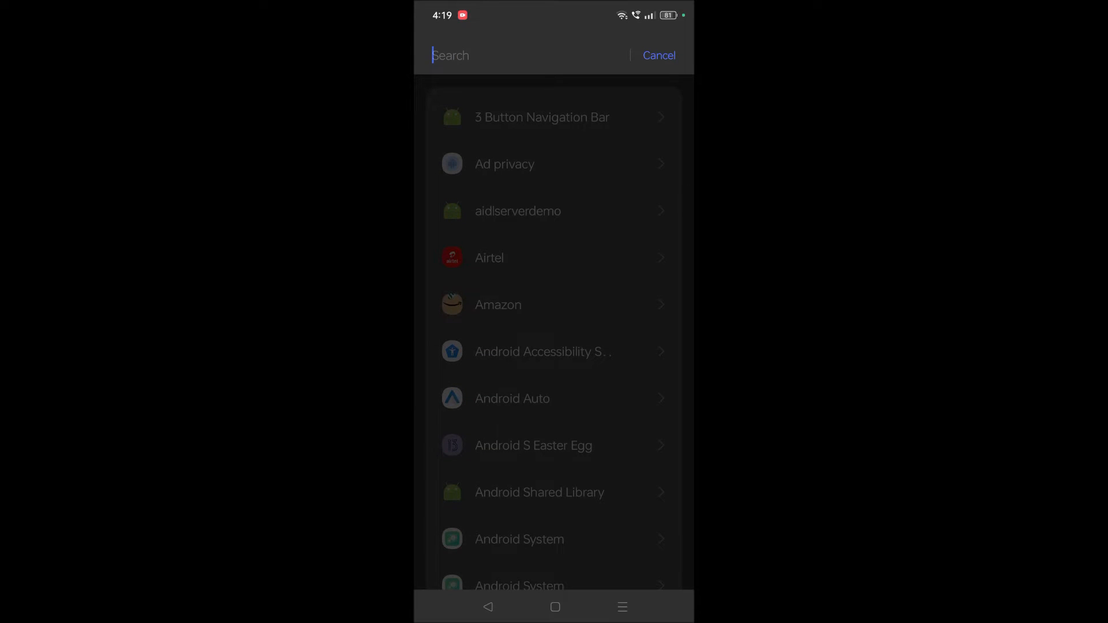
# Search 'gb', clear Gboard's cache to 0 B, and bring up Recents.
pyautogui.write('gb')
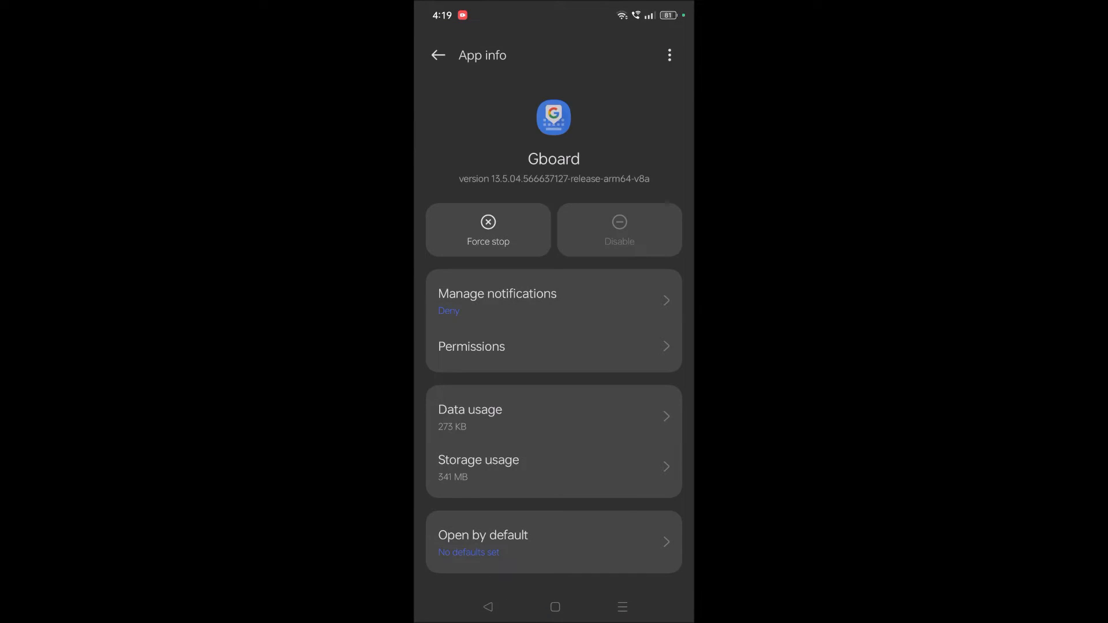
pyautogui.click(478, 466)
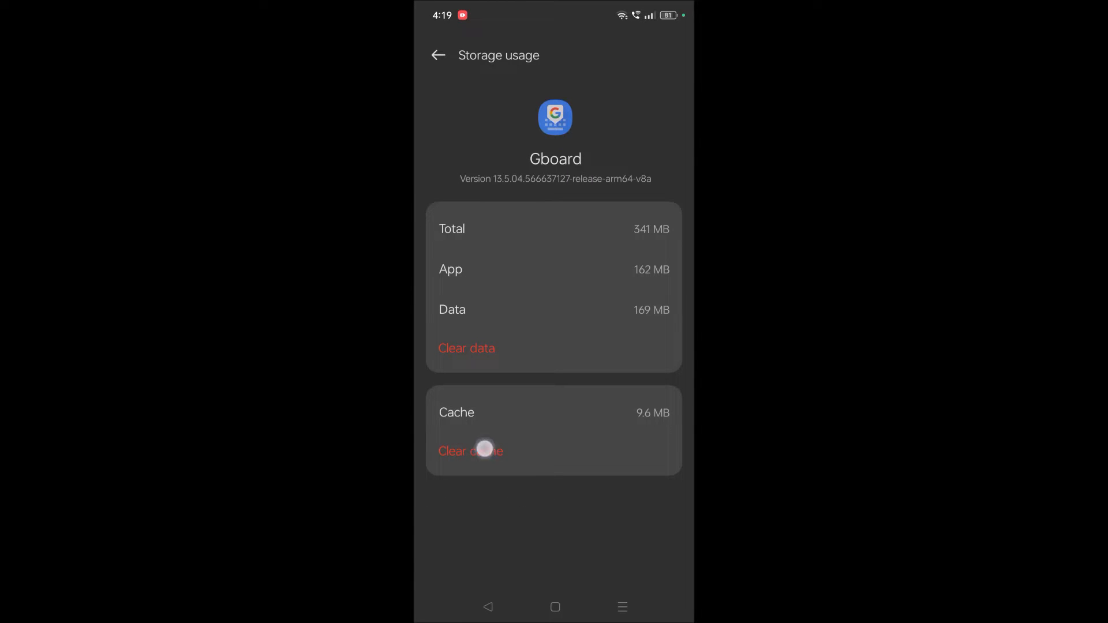
pyautogui.click(470, 451)
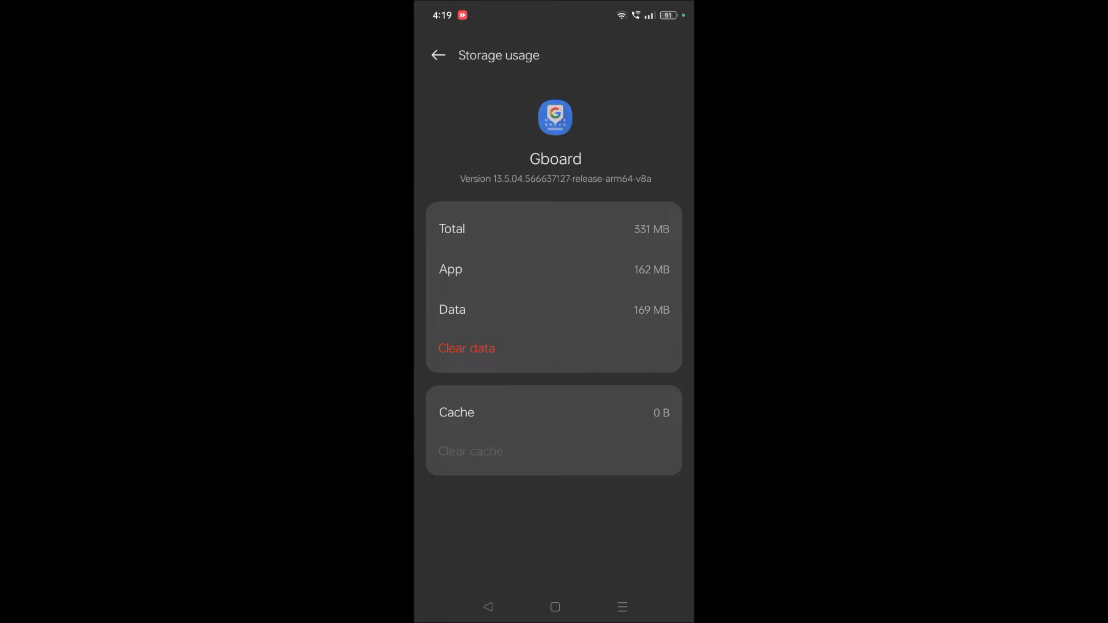
pyautogui.click(555, 607)
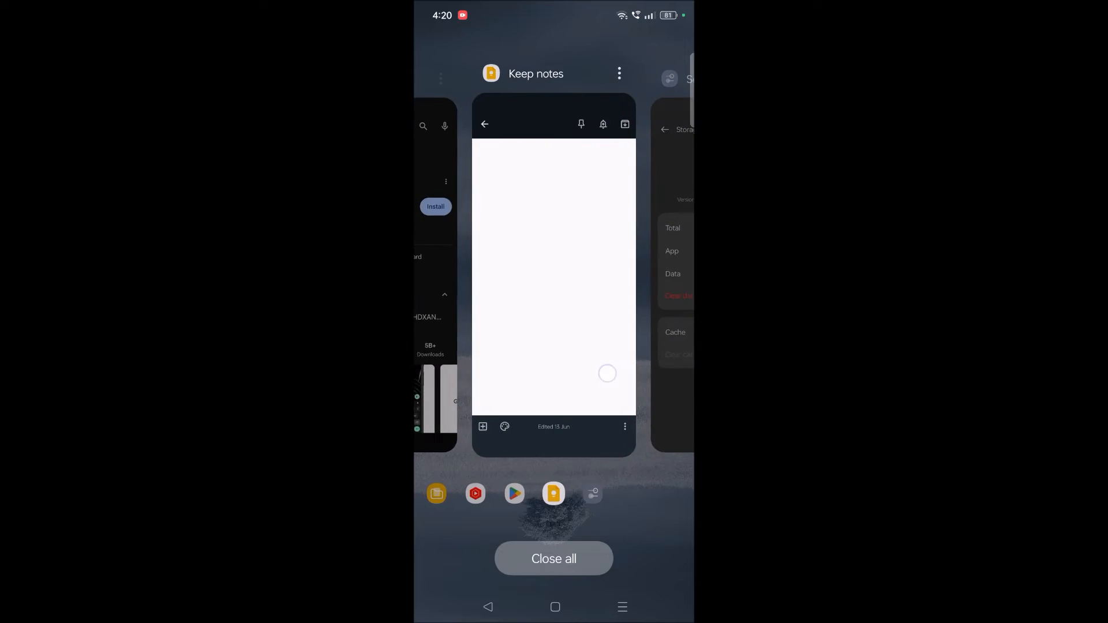
# Return to the Keep note and open Gboard's Settings from the keyboard.
pyautogui.click(554, 269)
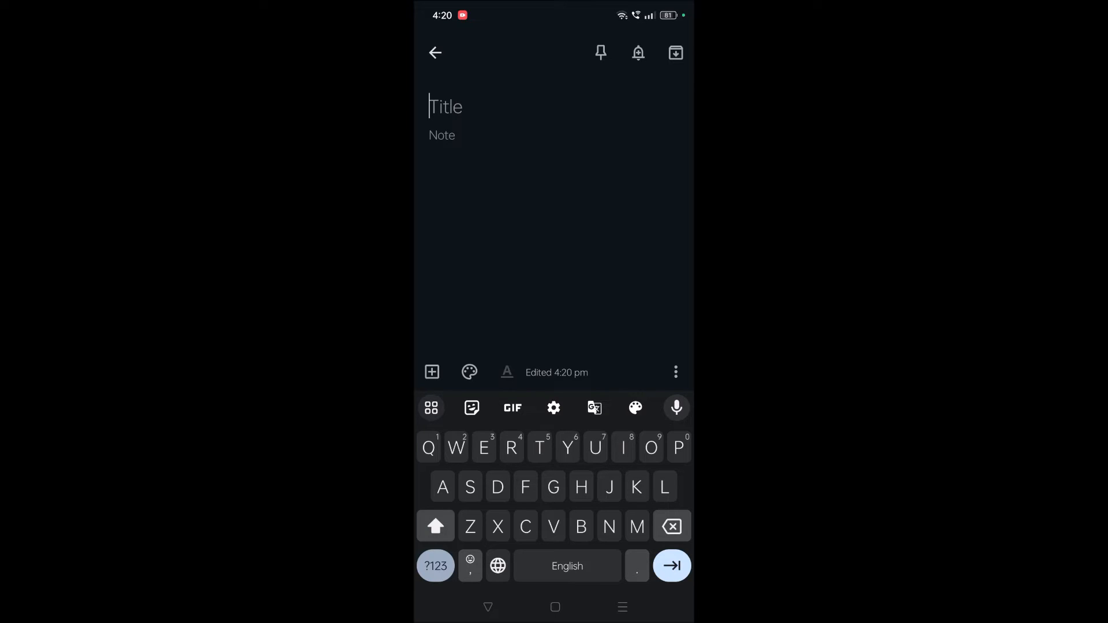
pyautogui.click(554, 408)
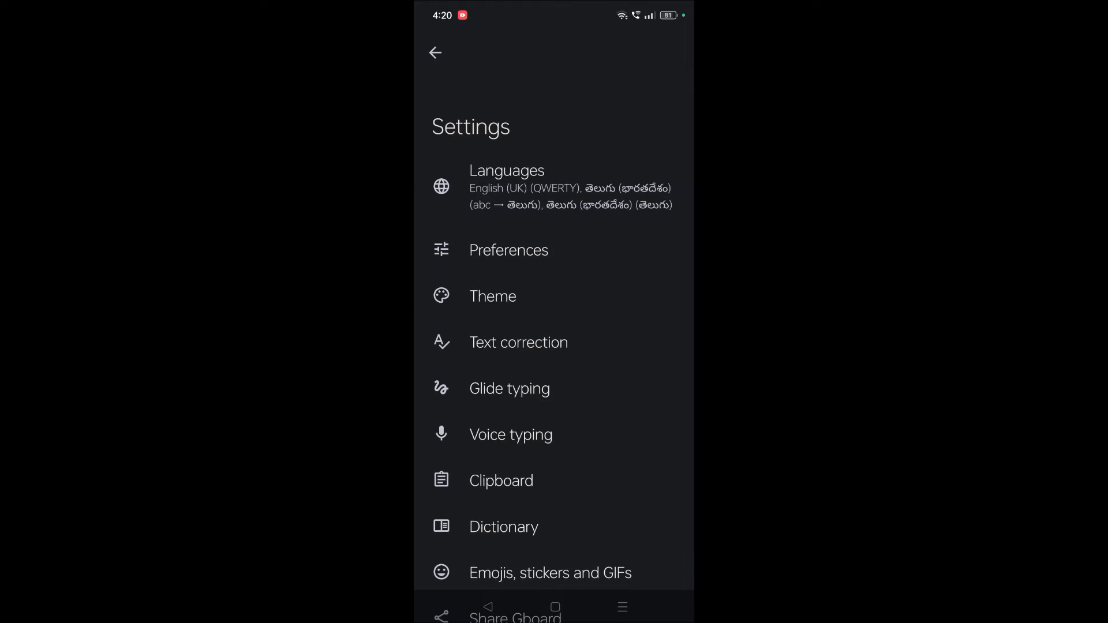
# Open Gboard Text correction with Auto-correction on, scrolled to spelling and grammar checks.
pyautogui.click(518, 342)
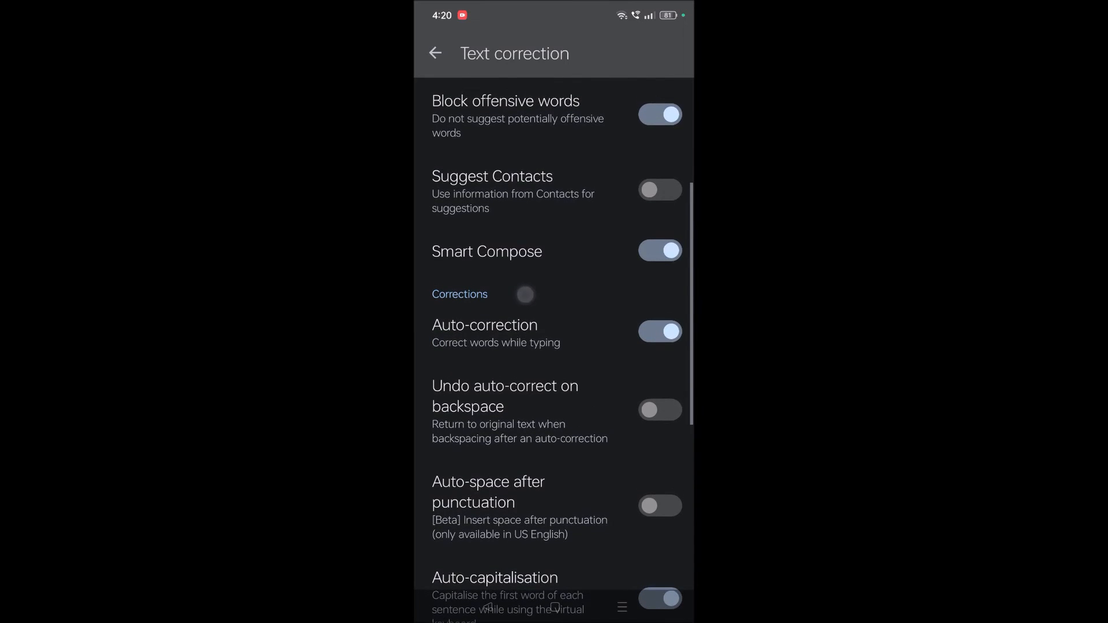
pyautogui.click(554, 332)
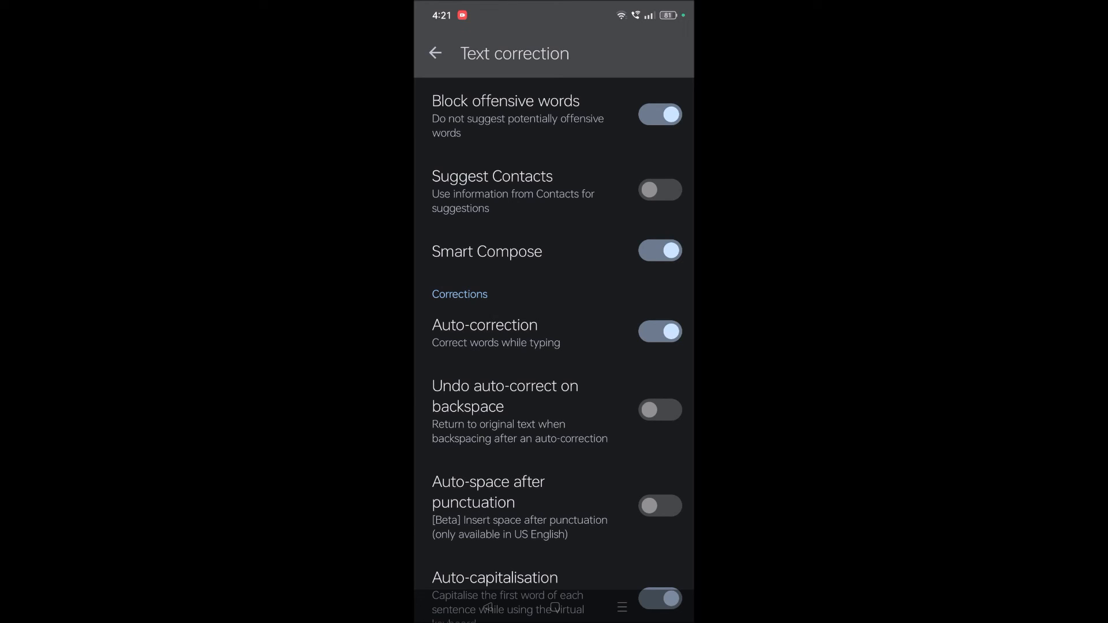
pyautogui.scroll(-3)
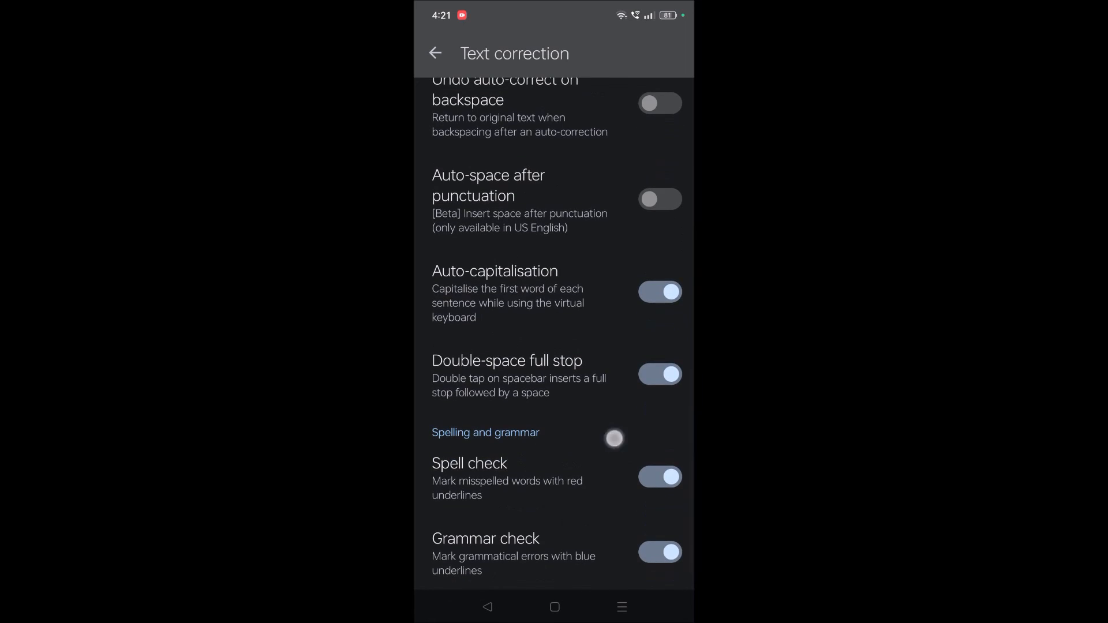
# Return to Gboard Settings, reach the Help page, then go to the home screen.
pyautogui.click(436, 53)
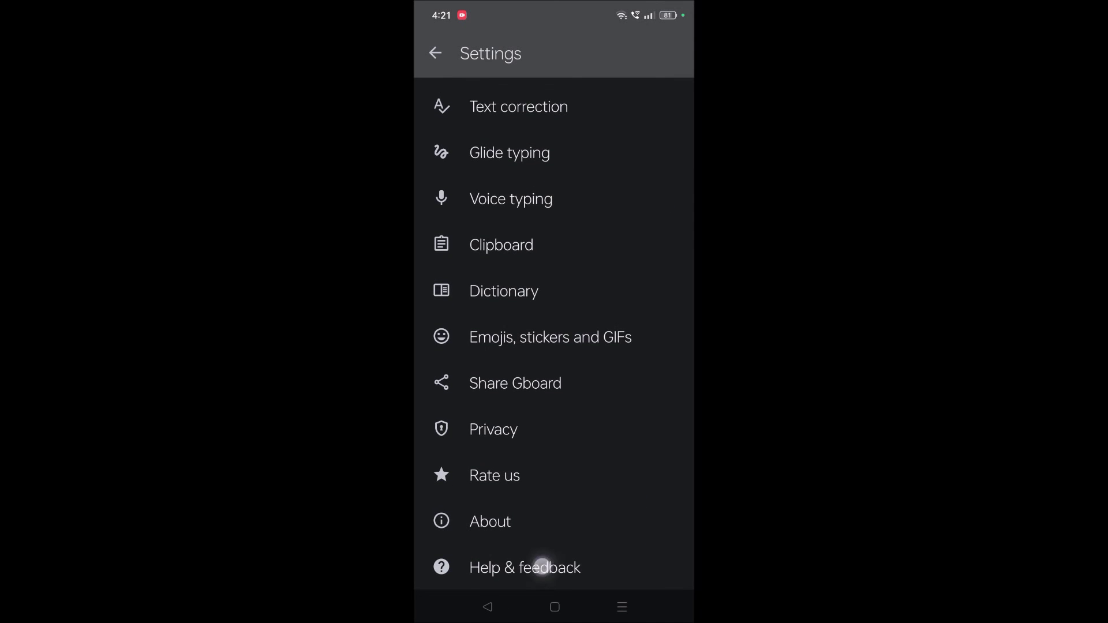
pyautogui.scroll(-3)
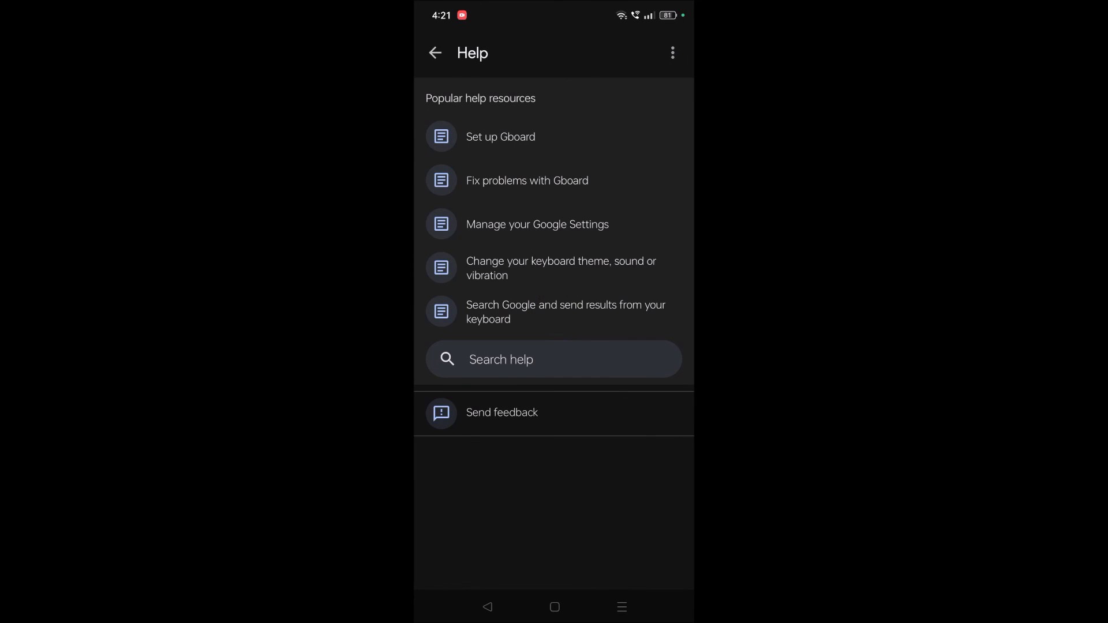
pyautogui.click(554, 606)
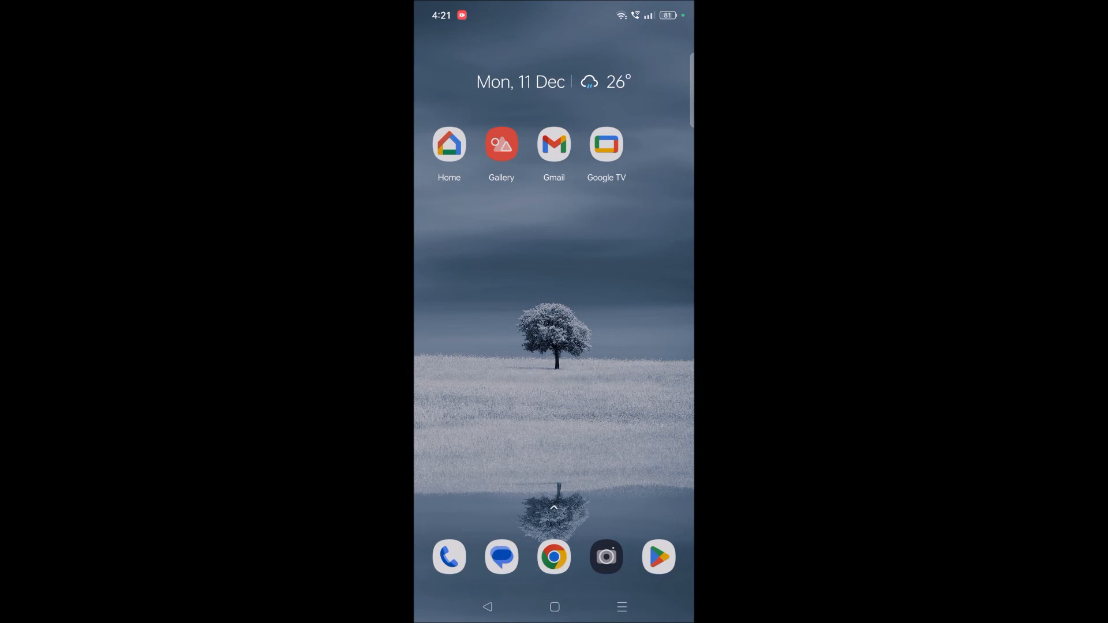